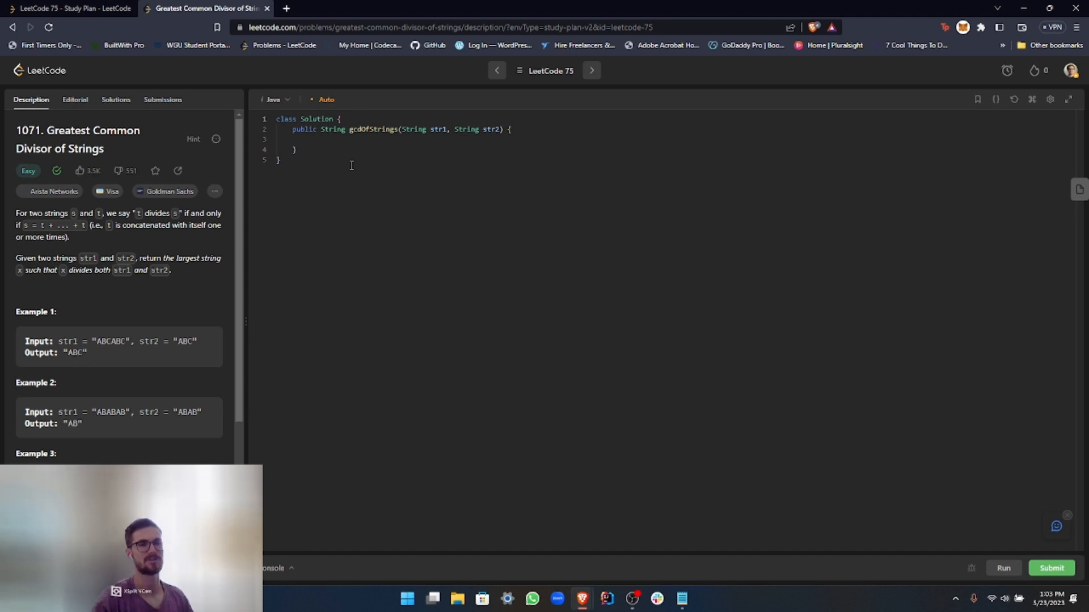
mouse_move(298, 329)
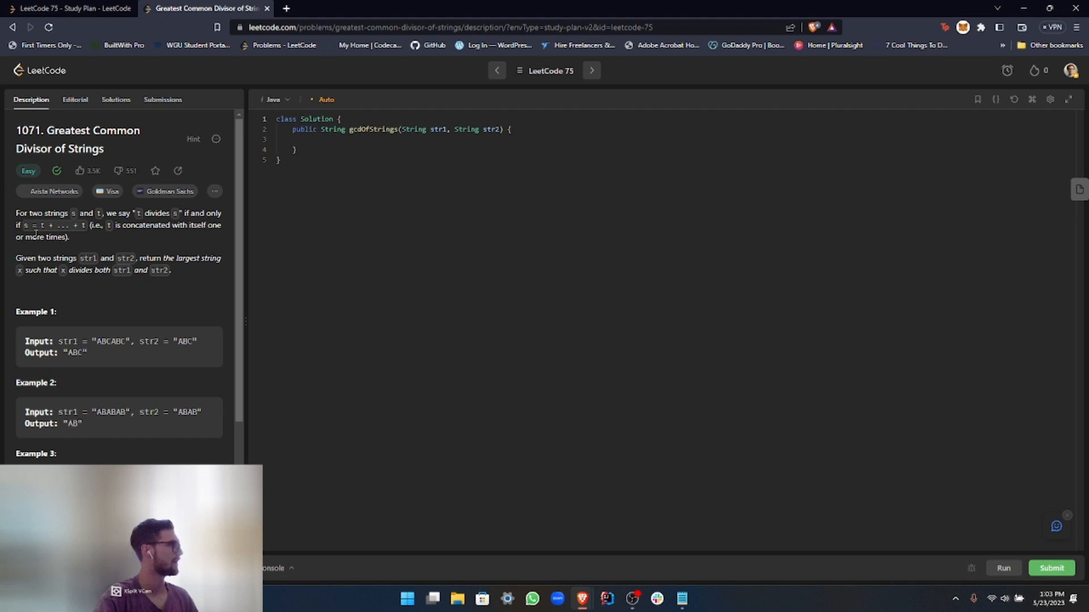
mouse_move(449, 296)
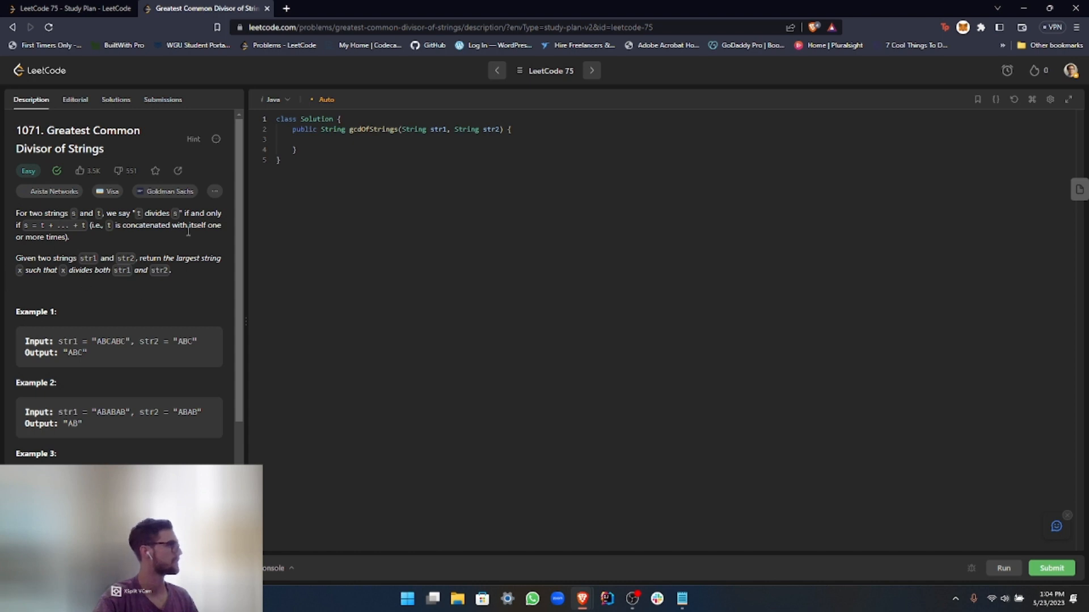
mouse_move(128, 255)
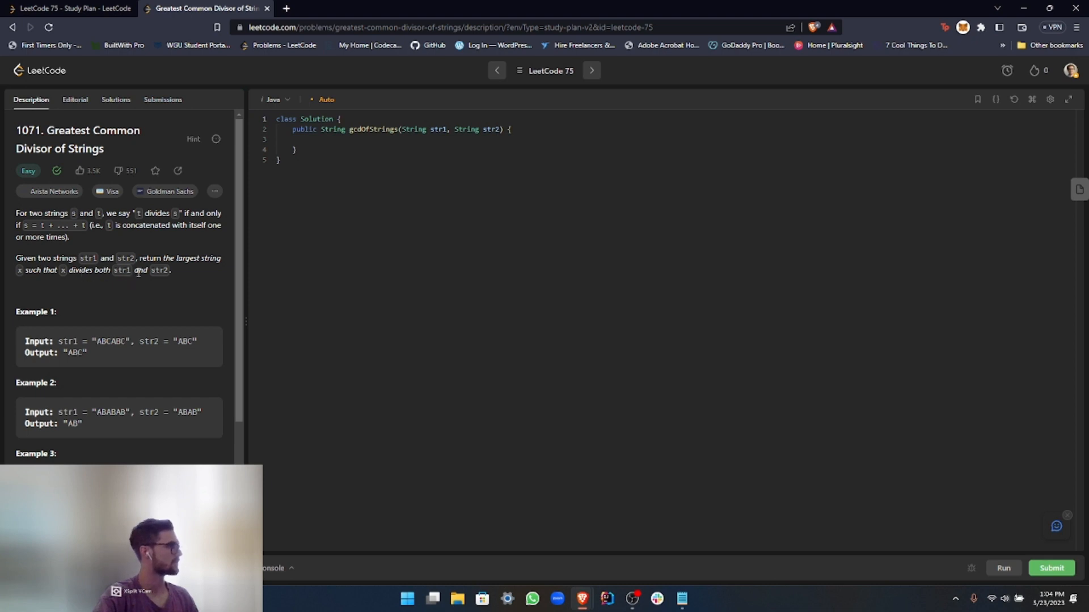
mouse_move(163, 296)
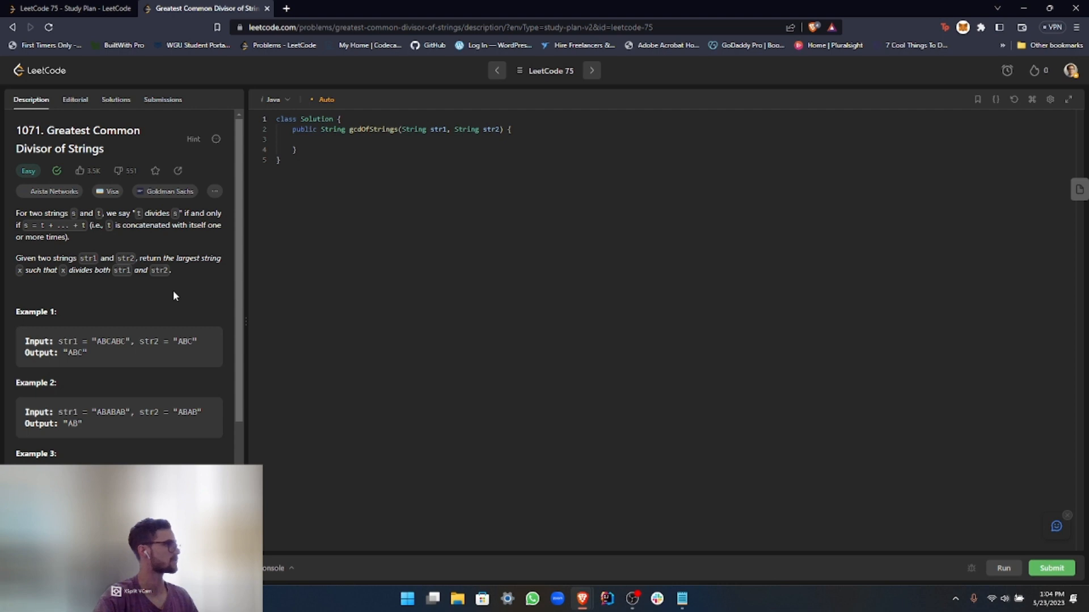
mouse_move(203, 334)
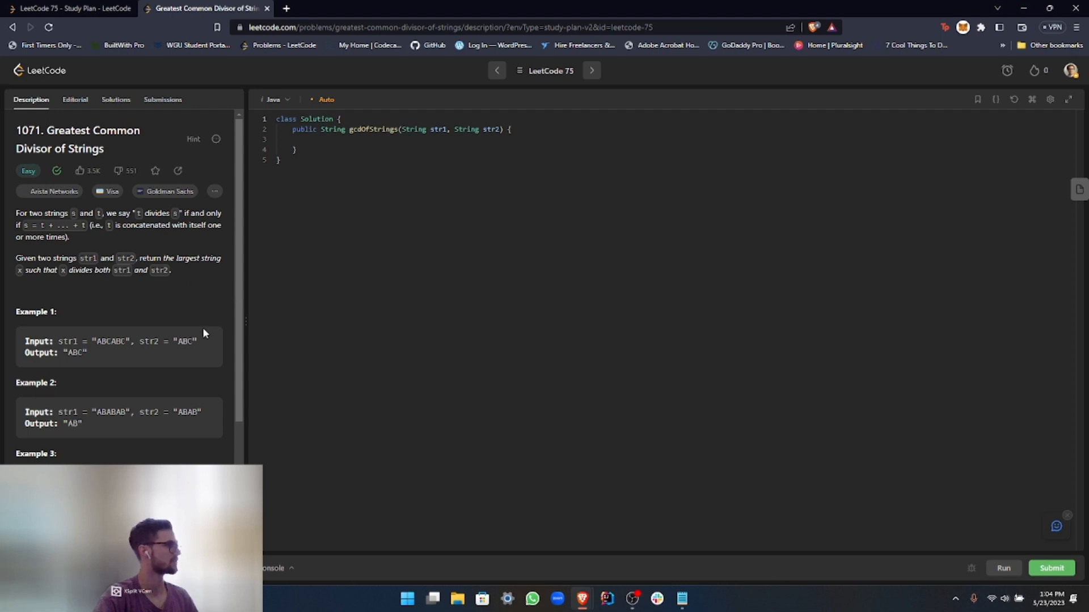
- Write the if condition str1.length() < str2.length() and open its block
scroll("down", 3)
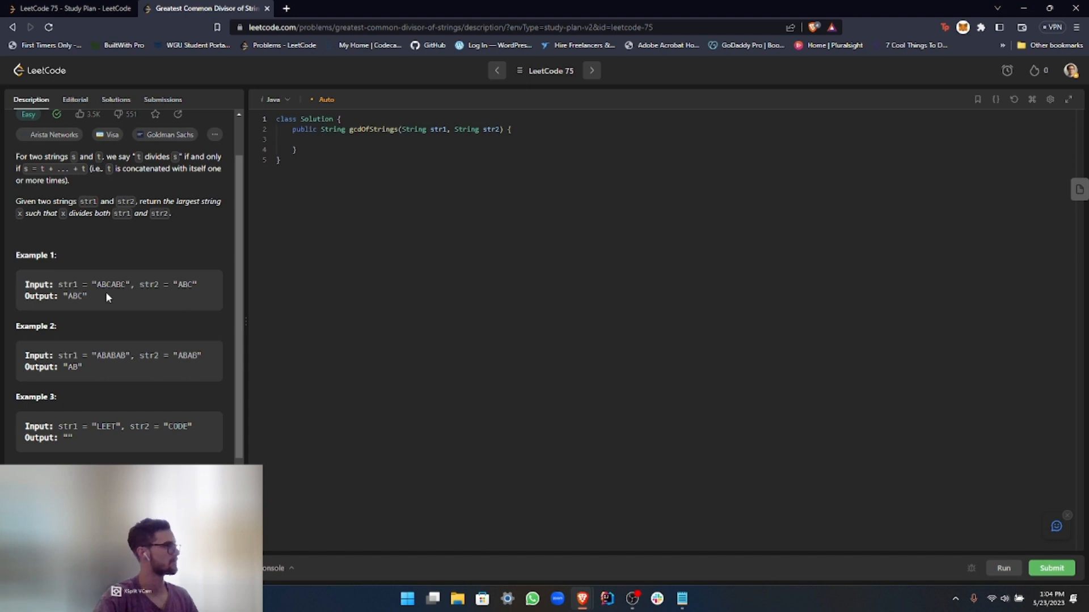
mouse_move(90, 446)
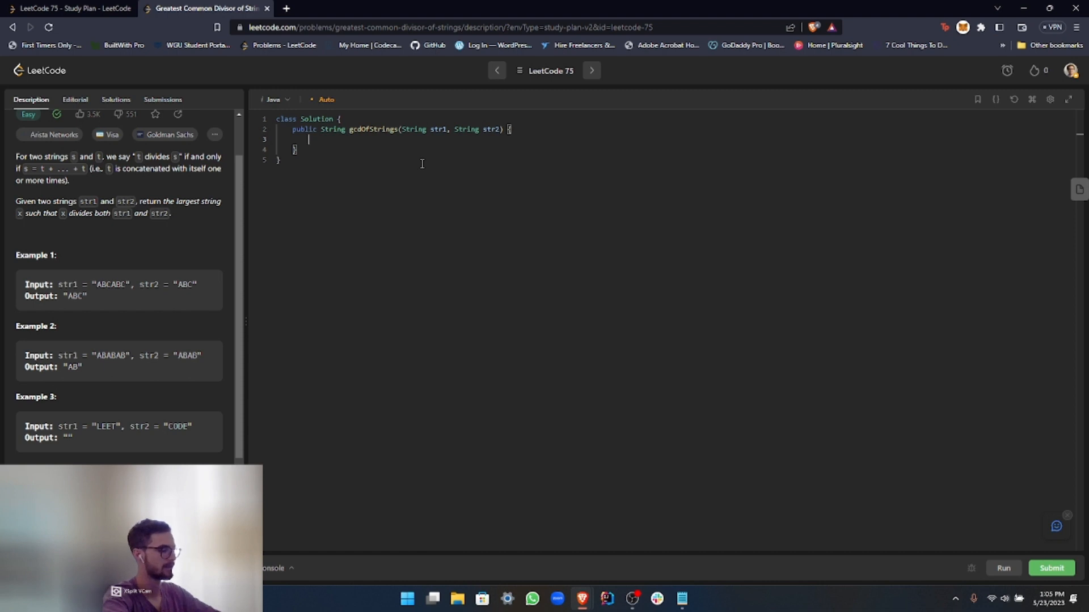
type("if ()")
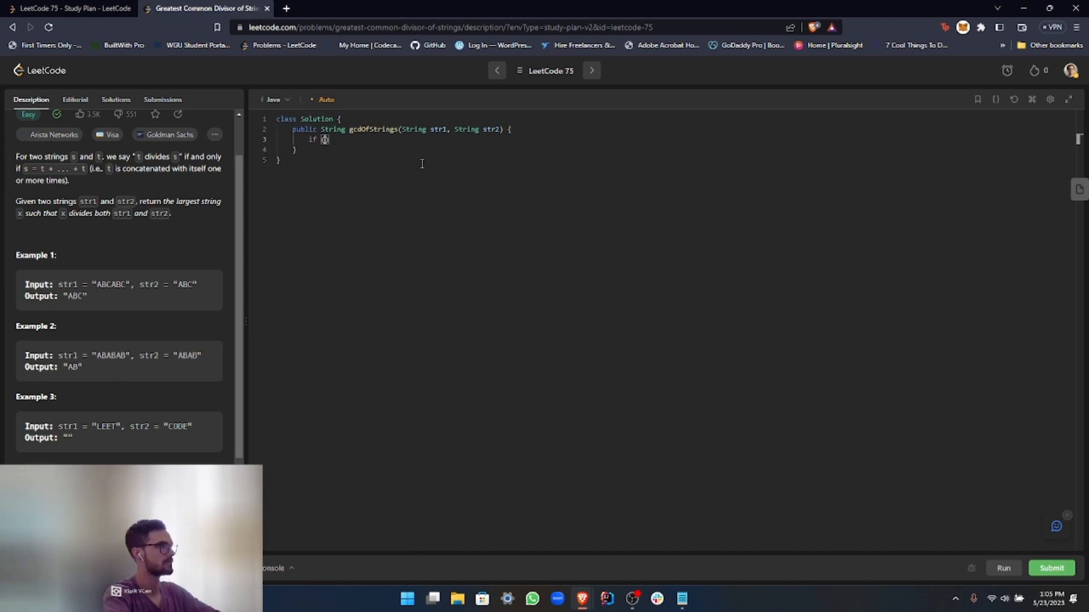
type("str1.length(")
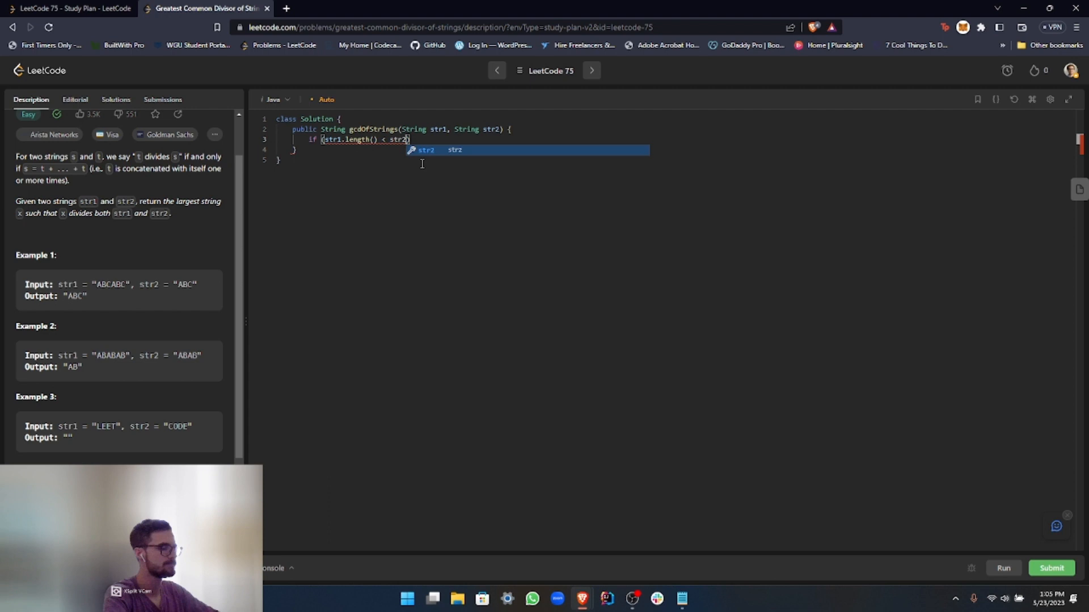
type(".length()")
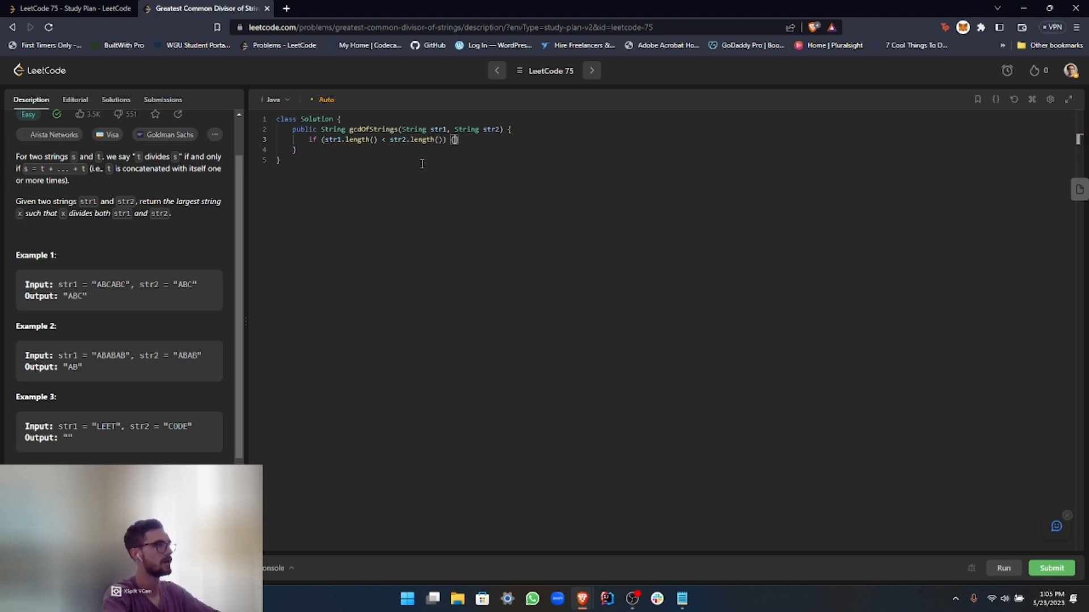
key("Enter")
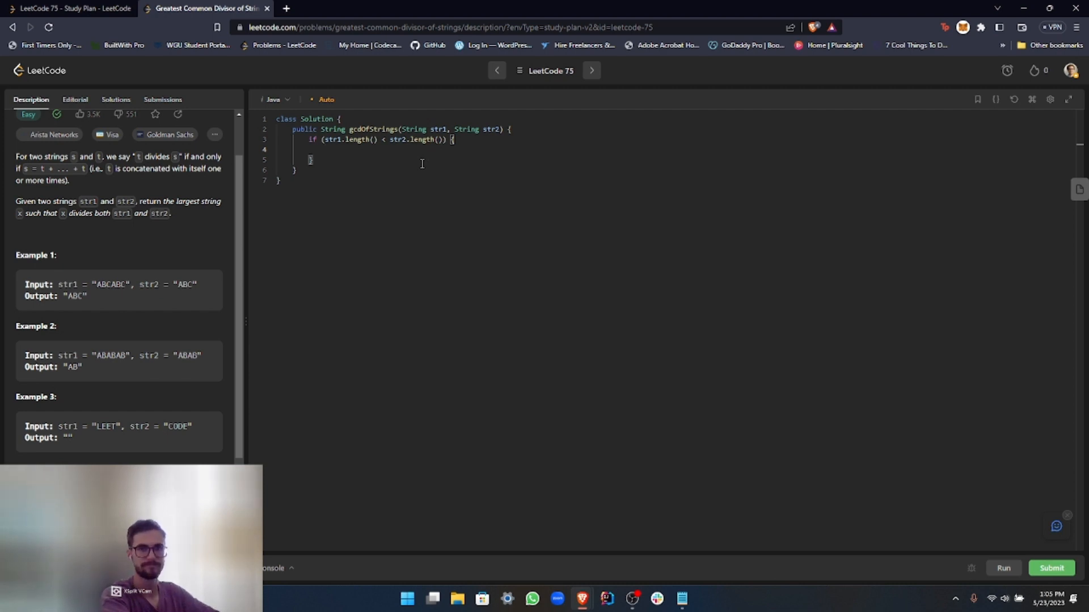
- Inside the block, return gcdOfStrings(str2, str1); to swap the arguments
type("return")
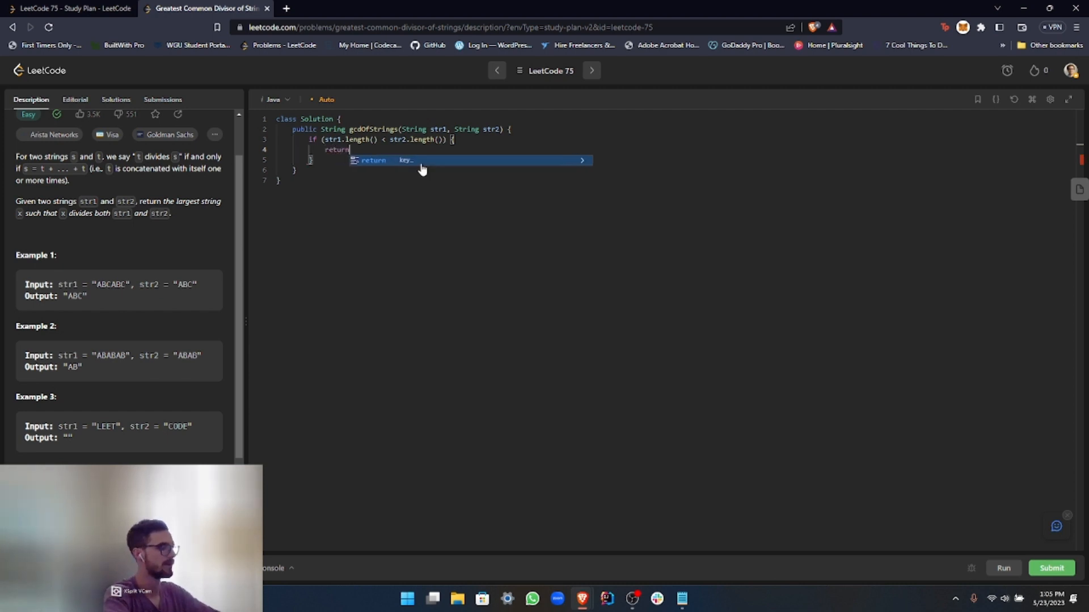
type("gcdOfStrings(")
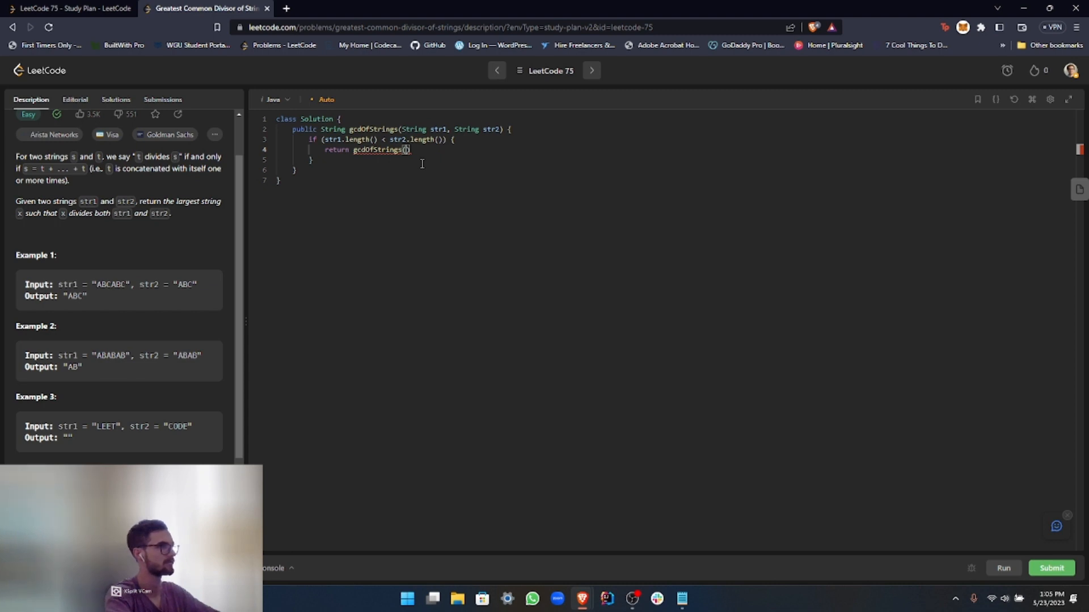
type("str2,")
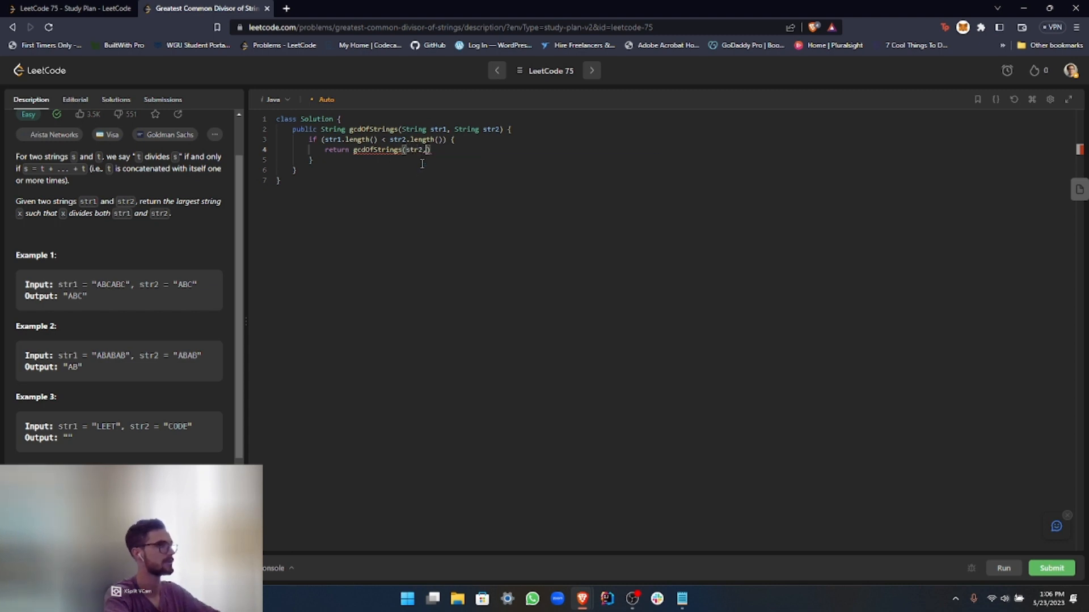
type("str1)")
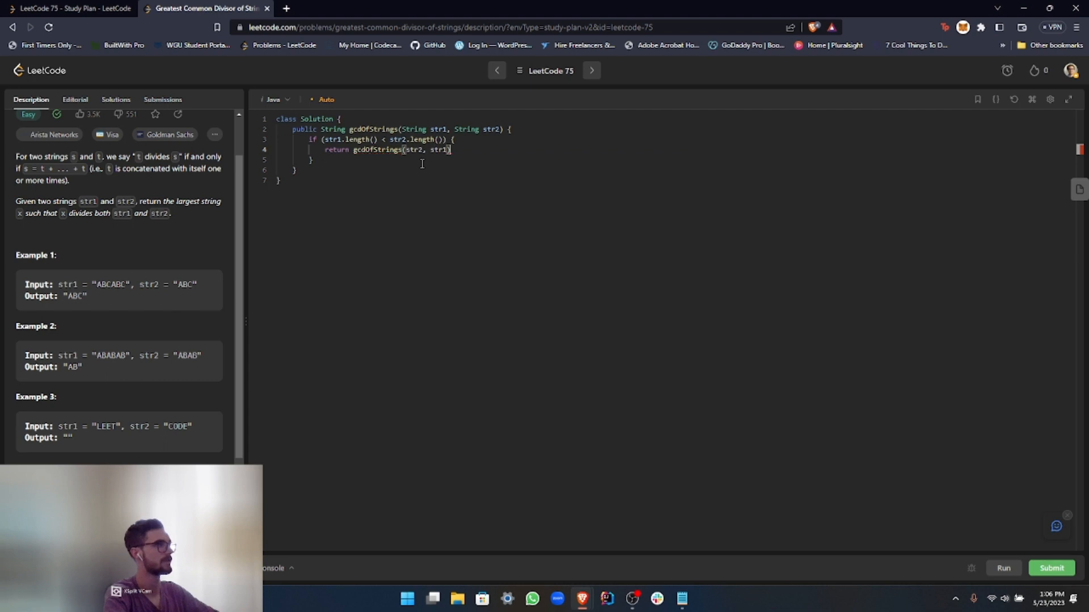
type(";")
left_click(672, 160)
type(" else if")
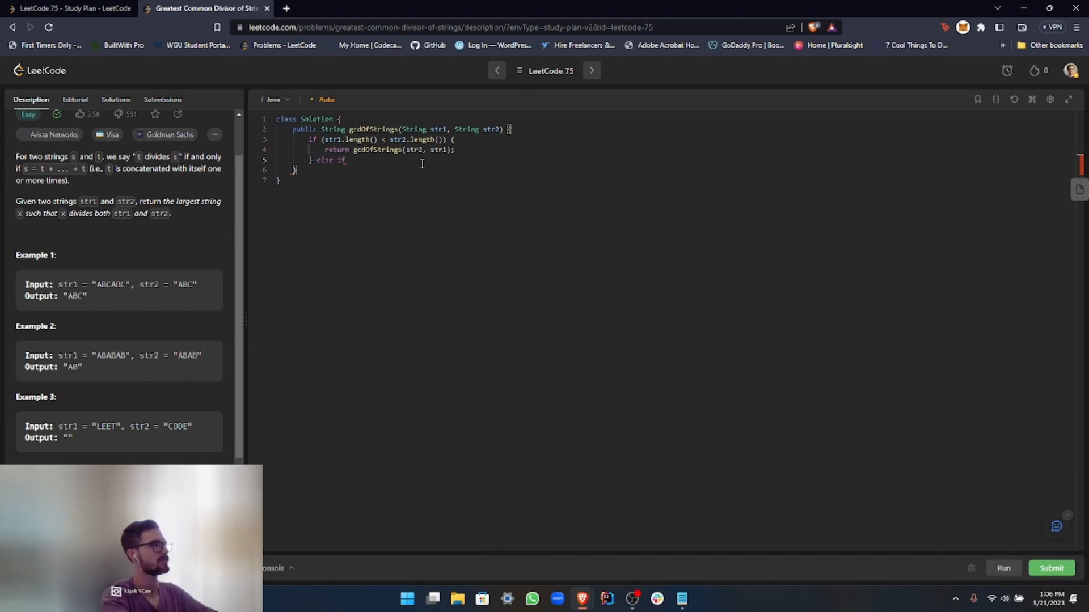
- Write the else-if condition !str1.startsWith(str2) with an empty block
type("()")
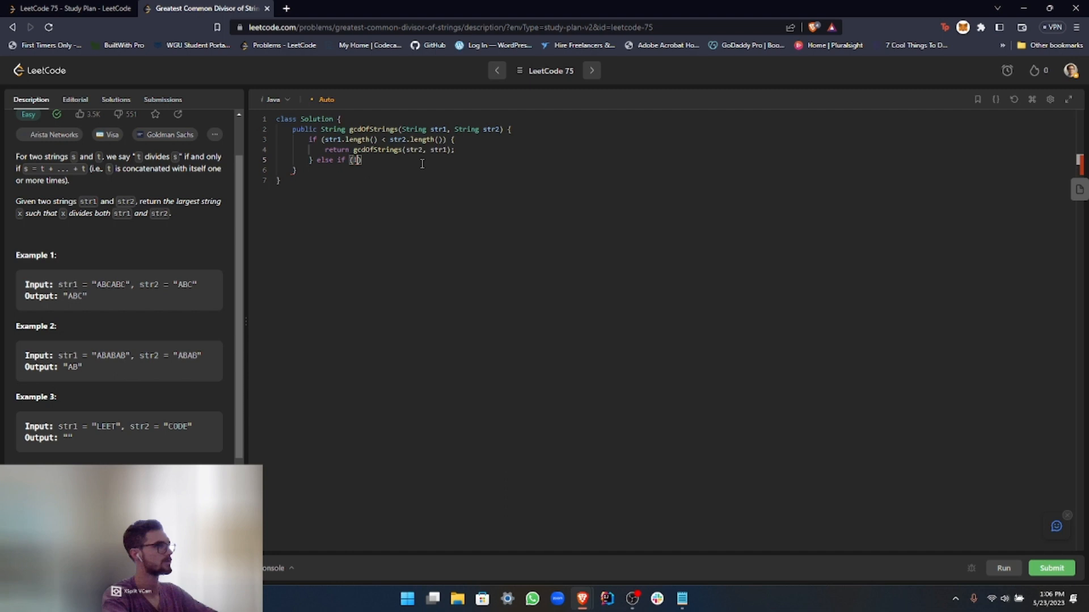
type("str1")
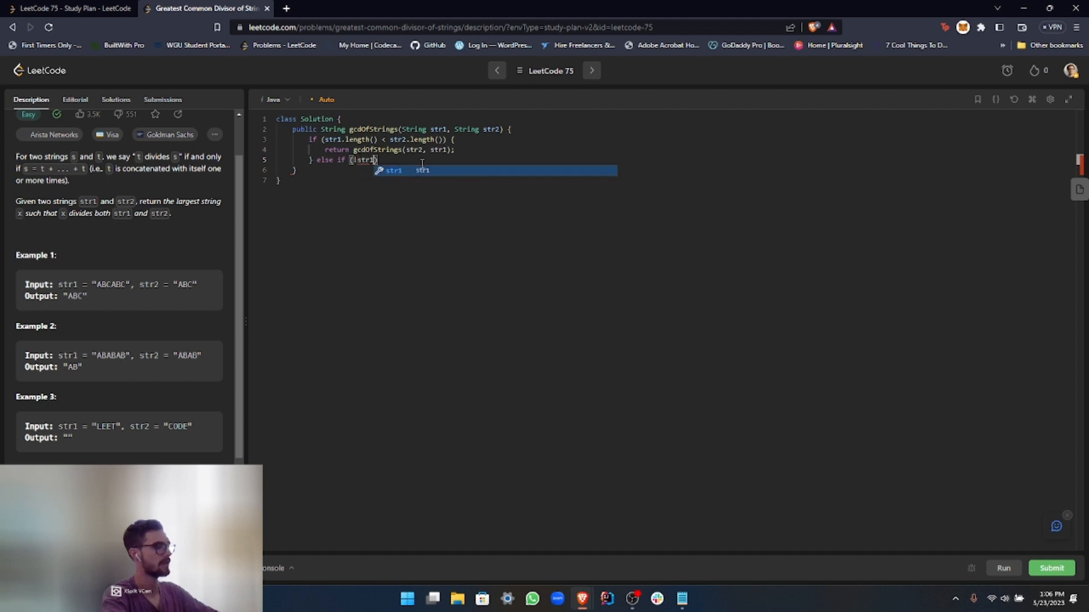
type("startsWith(")
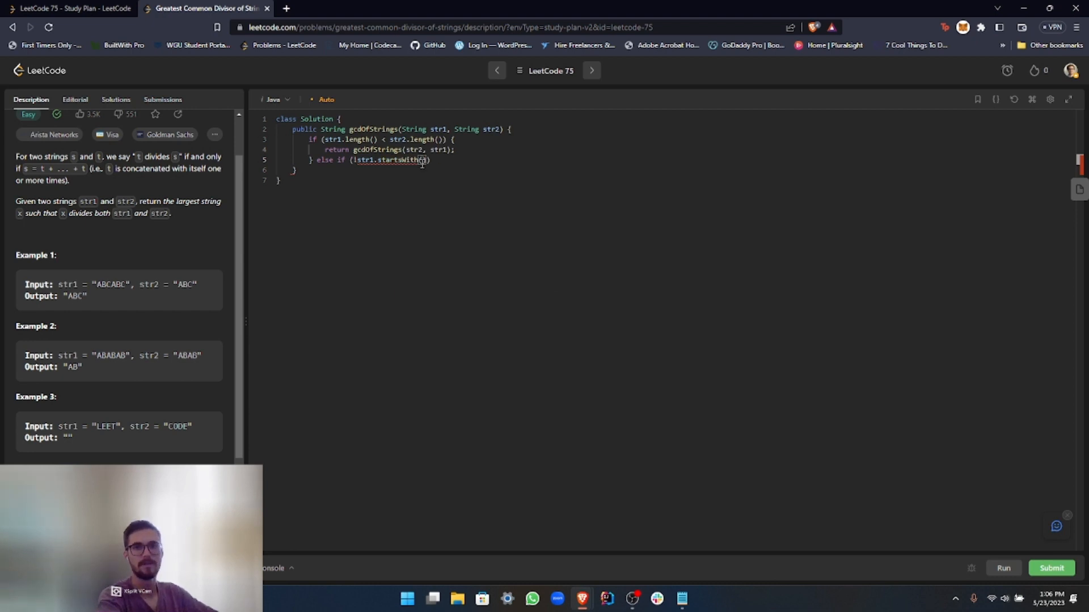
type("str2")
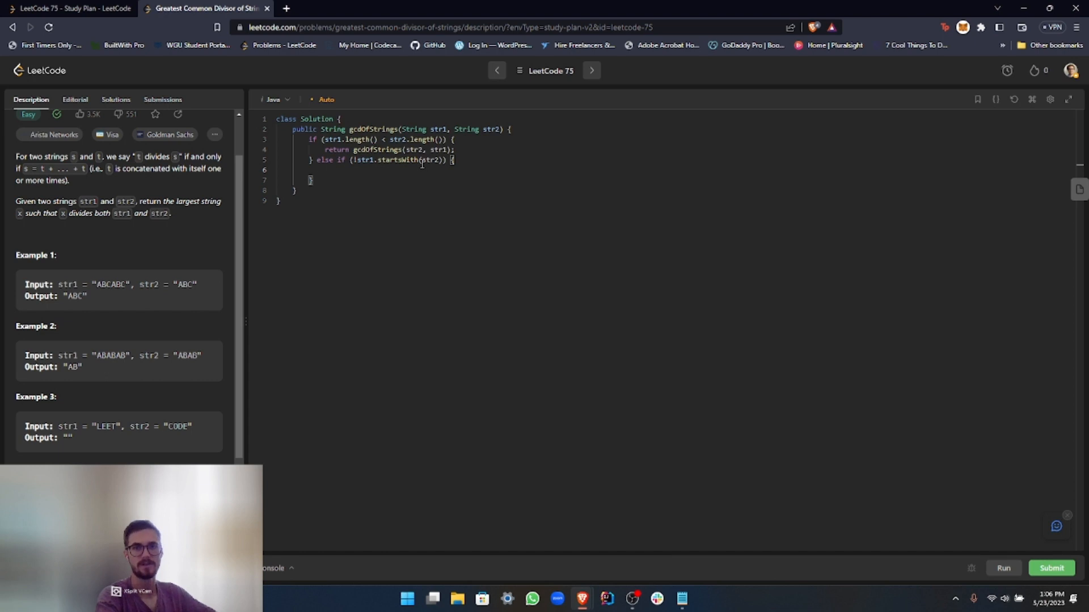
- Return "" in the startsWith branch and add else if (str2.isEmpty()) { return str1; }
type("return \"\";")
type(" else i")
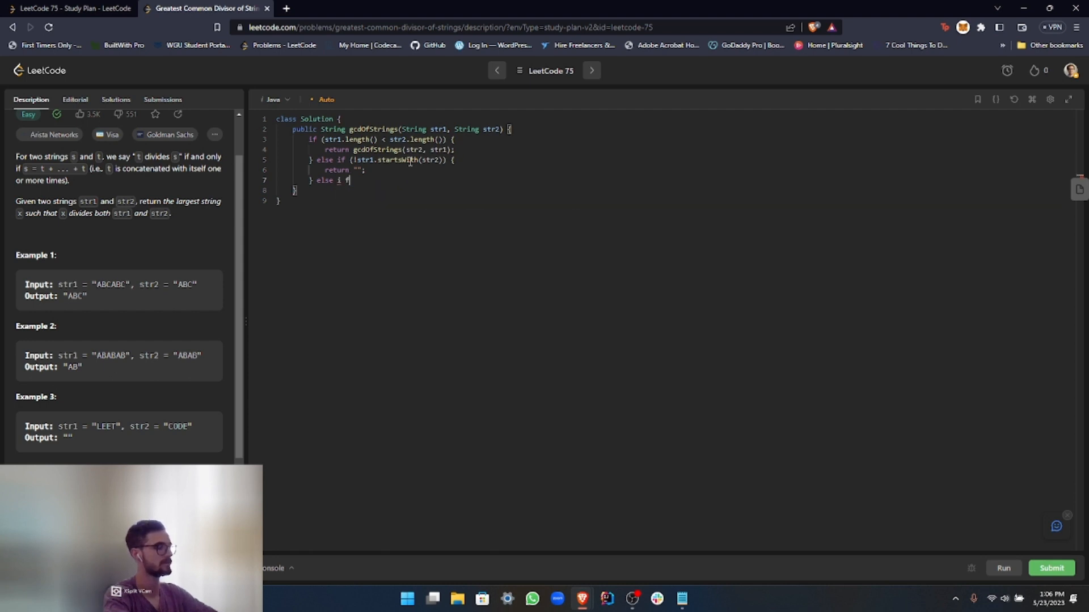
type("f")
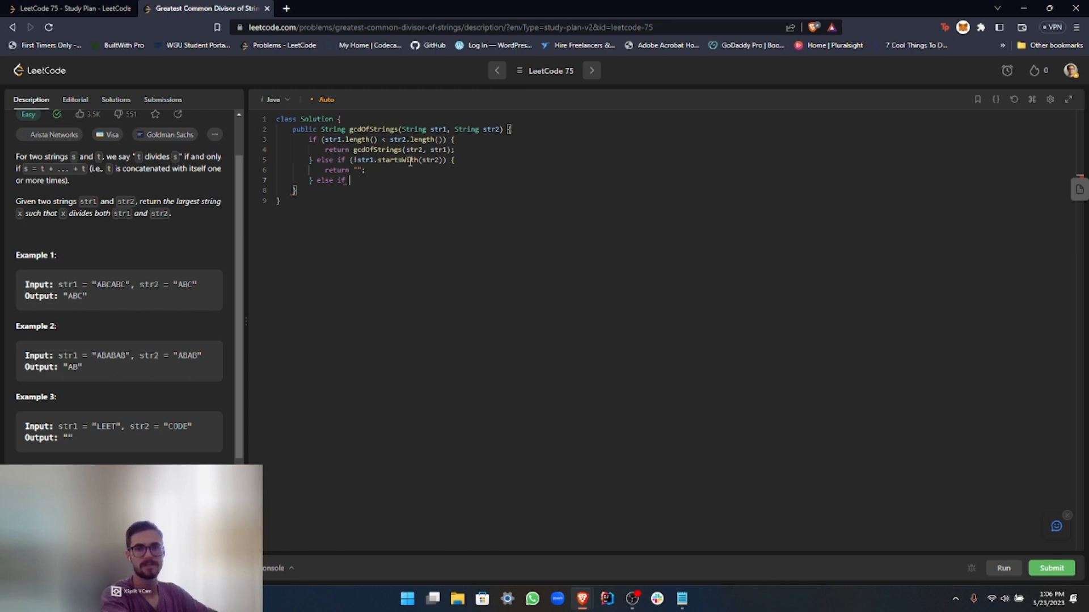
type("(str)")
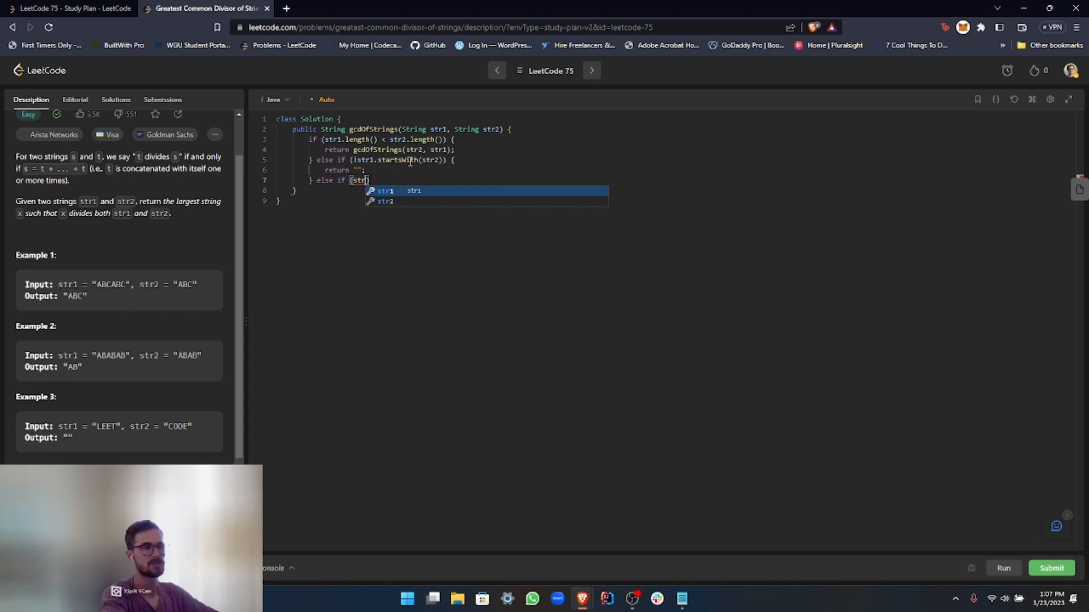
type("2")
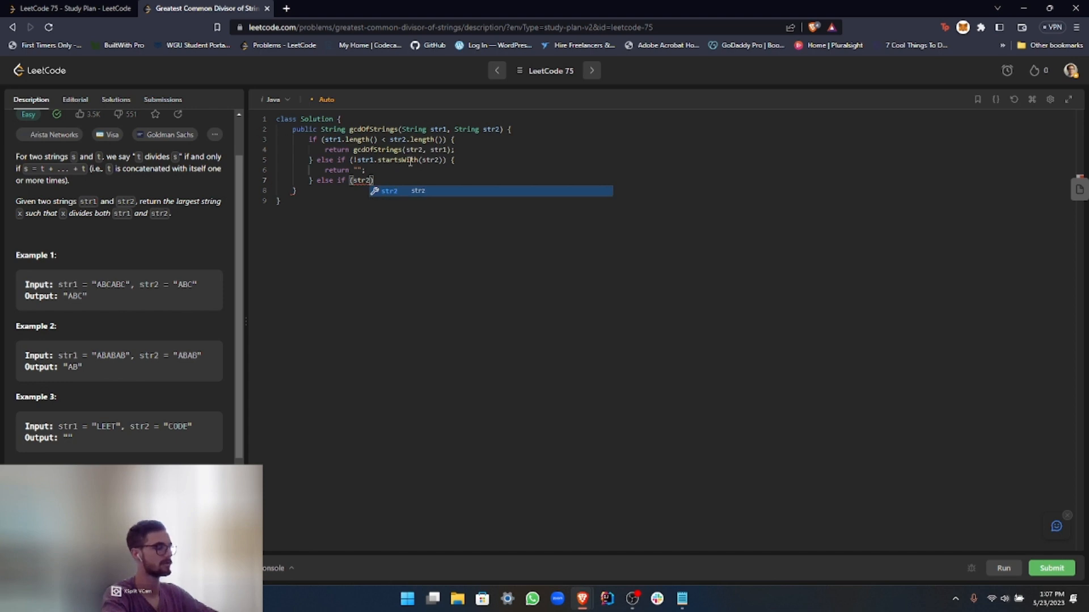
type(".isEmpty(")
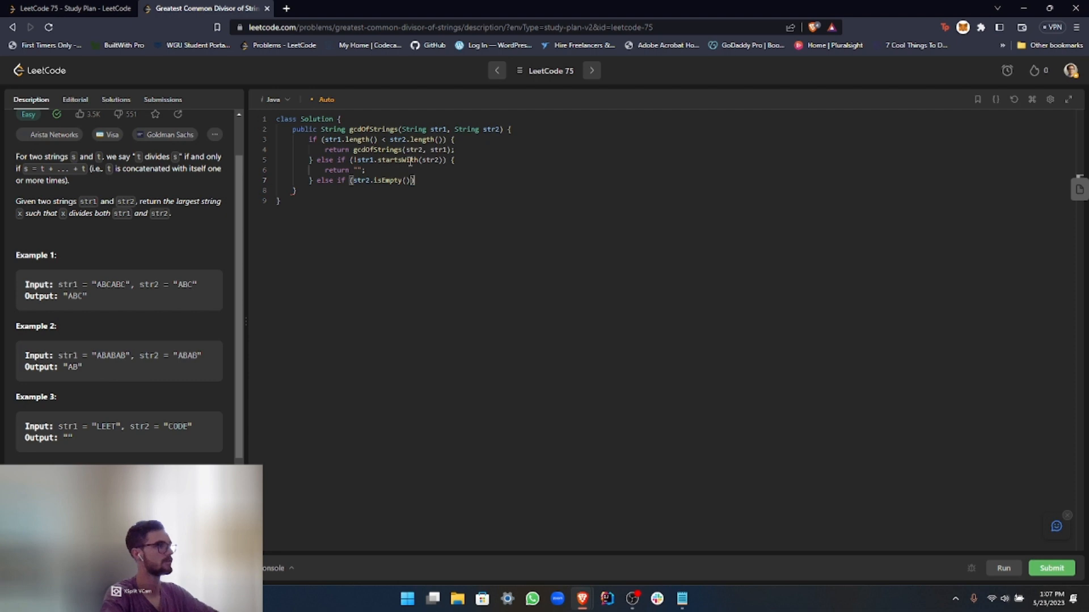
type("return str1;")
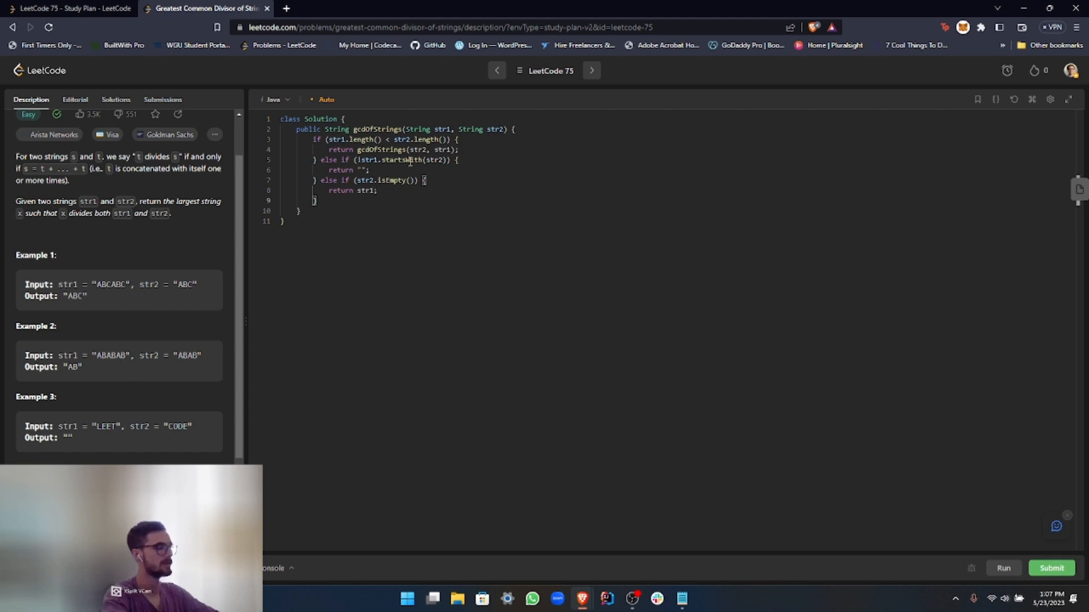
- Start the else branch returning gcdOfStrings(str1.substring(...), correcting a stray argument
type("else {")
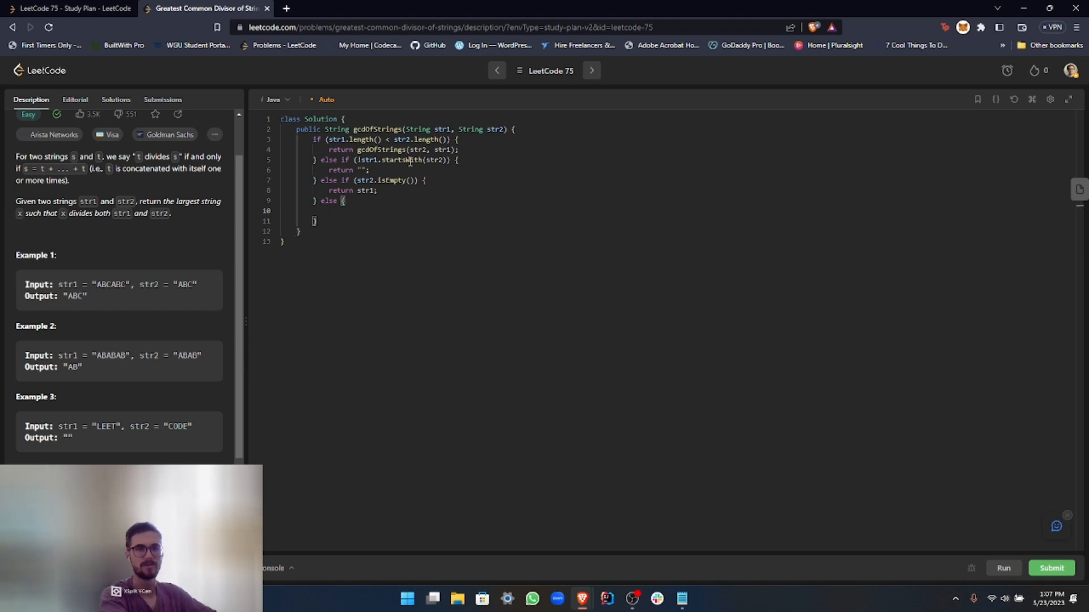
type("return")
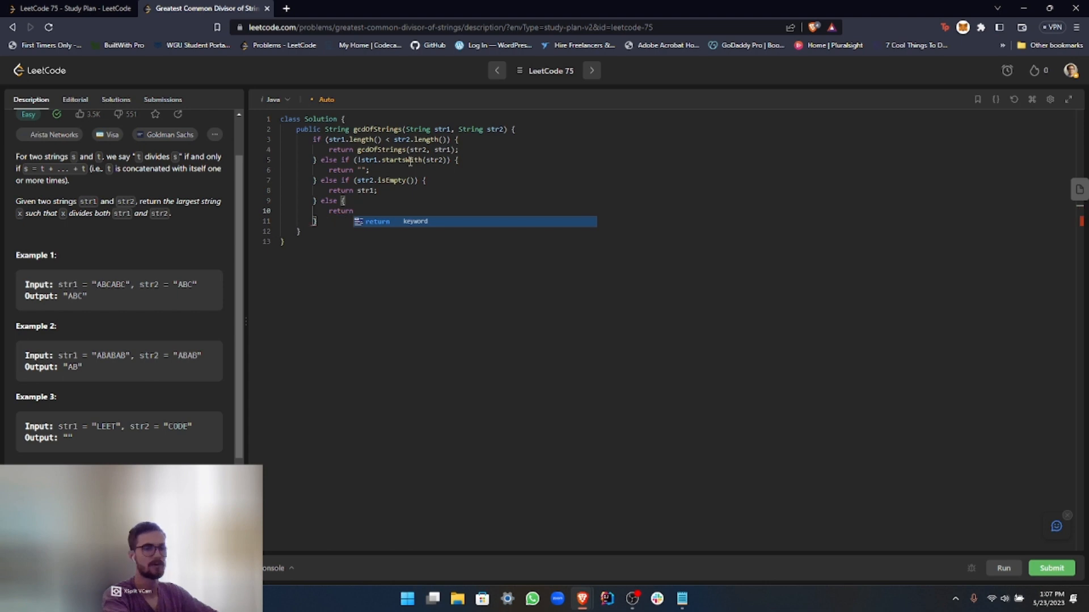
type("gcdOfStrings(s")
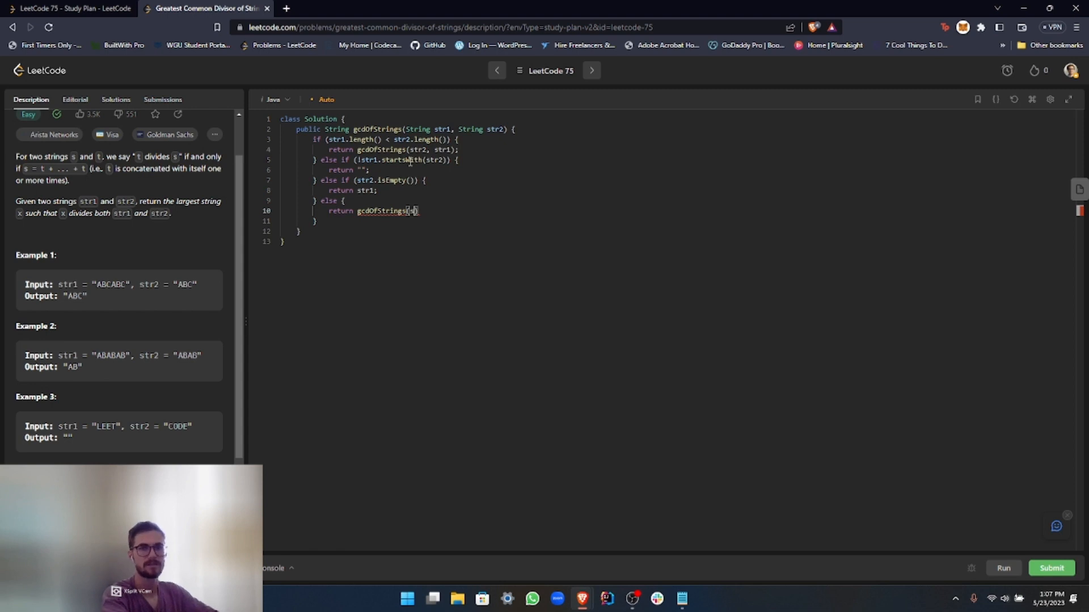
type("str1")
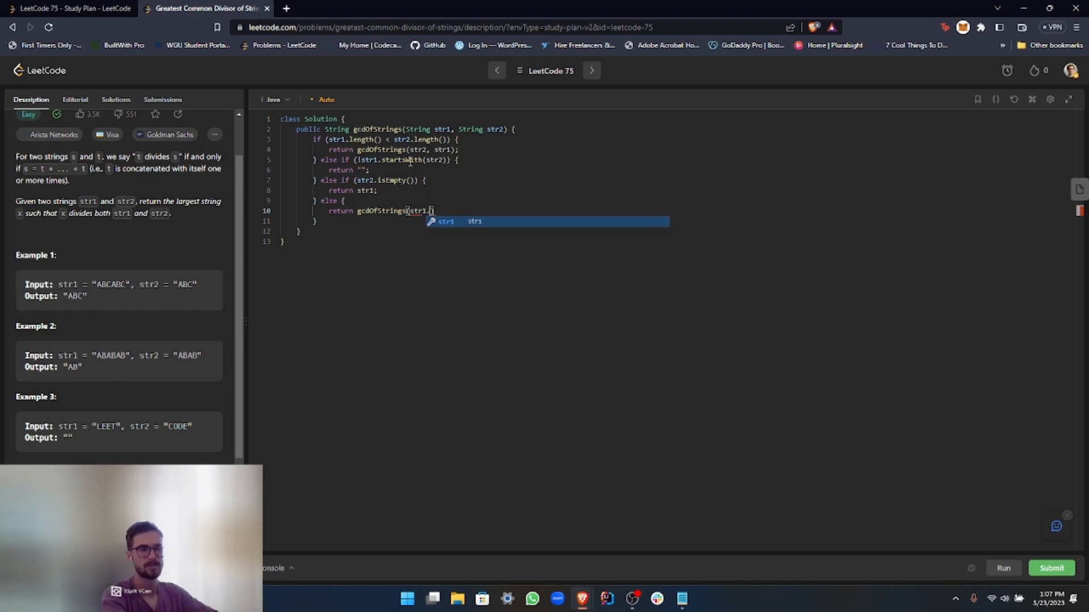
type("substring(")
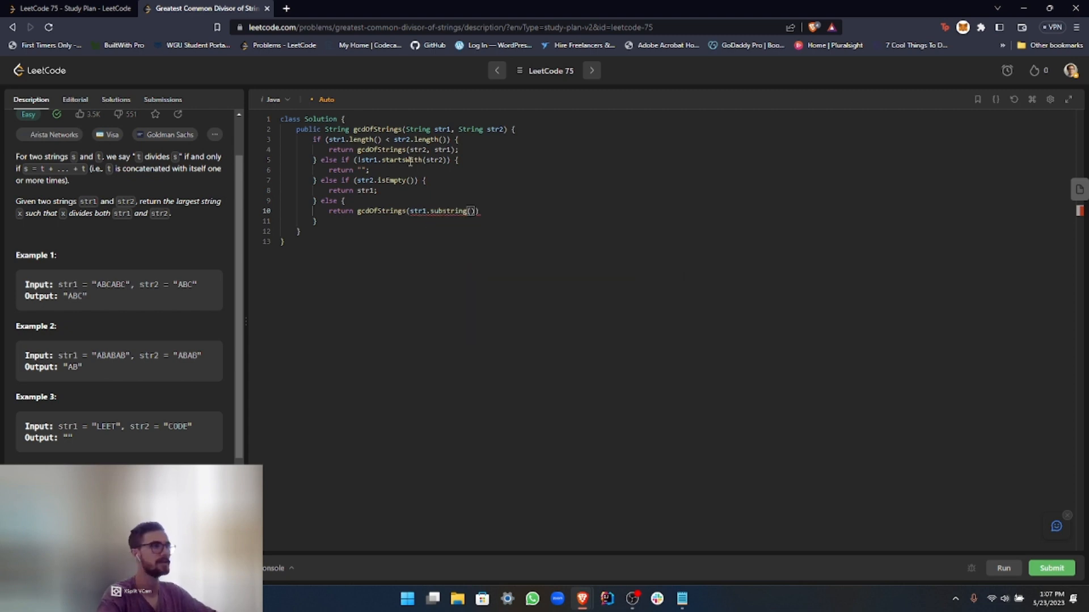
type("1")
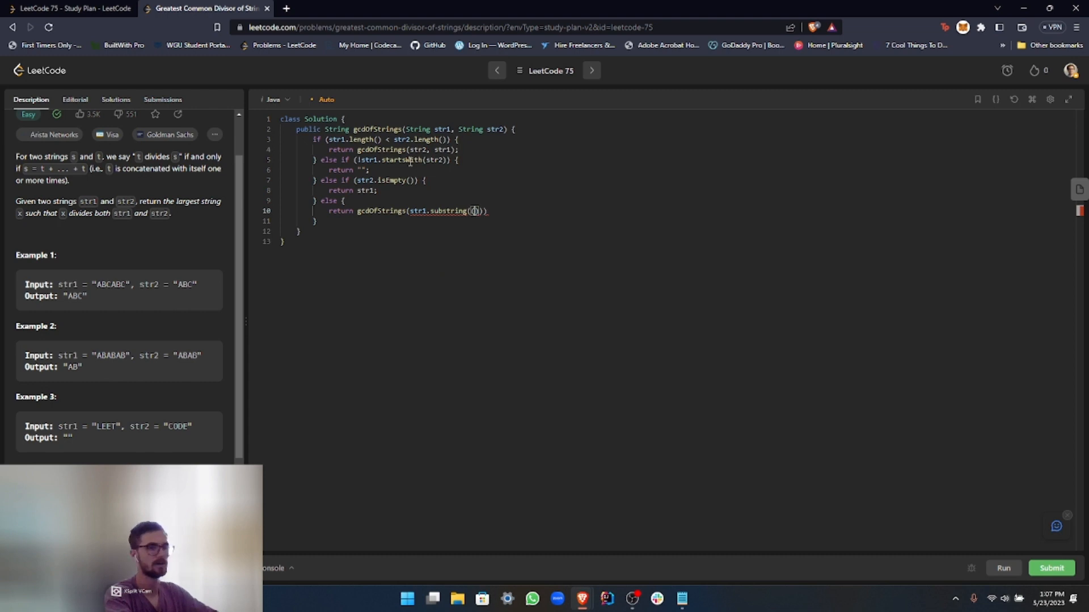
key("Backspace")
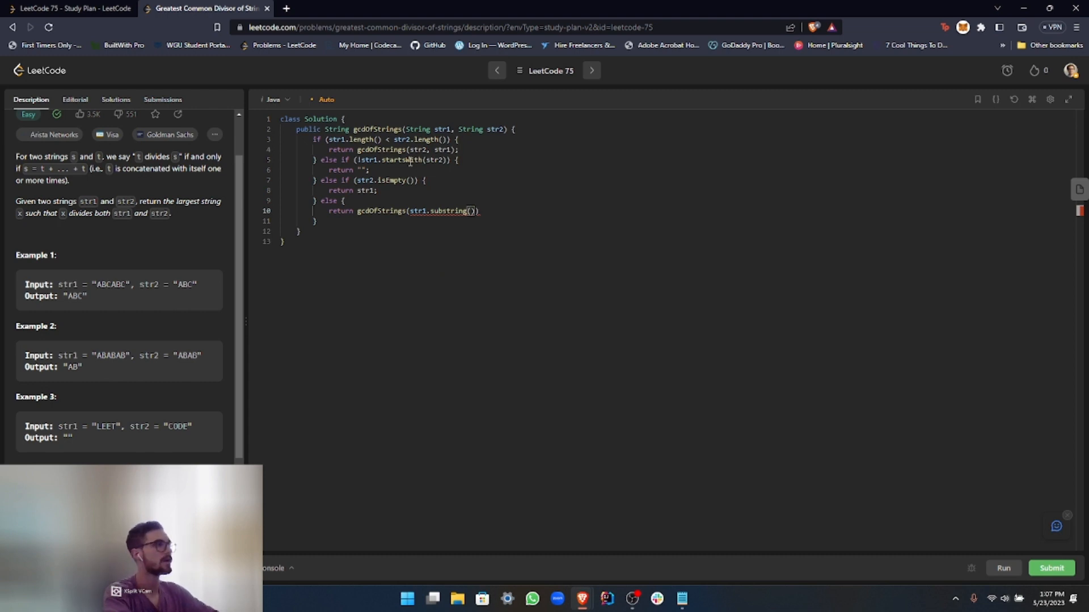
- Complete the call as gcdOfStrings(str1.substring(str2.length()), str2); and run the sample cases to Accepted
type("str2.")
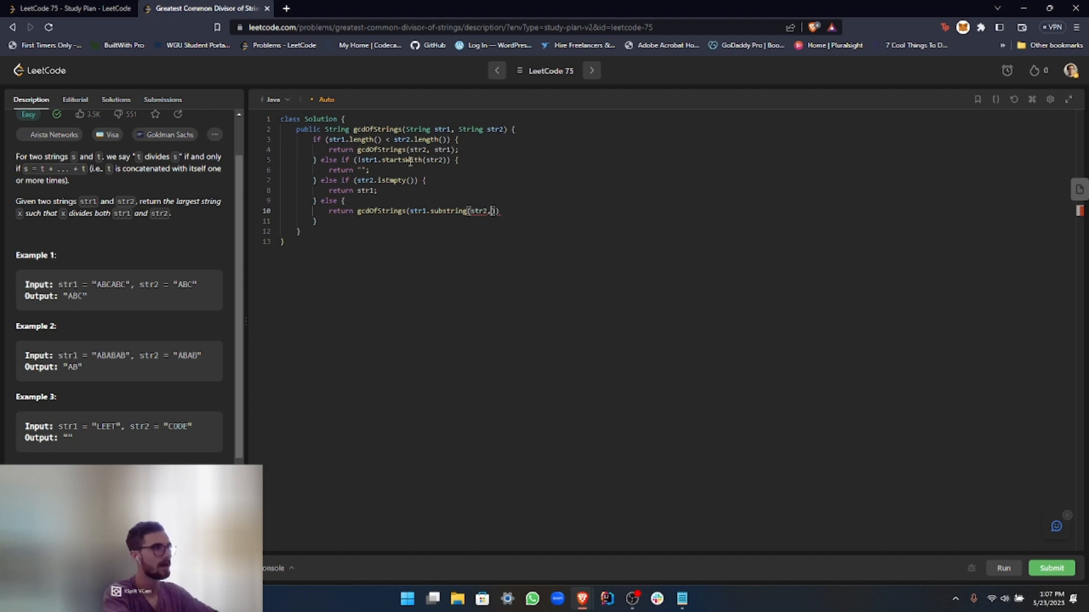
type("length(")
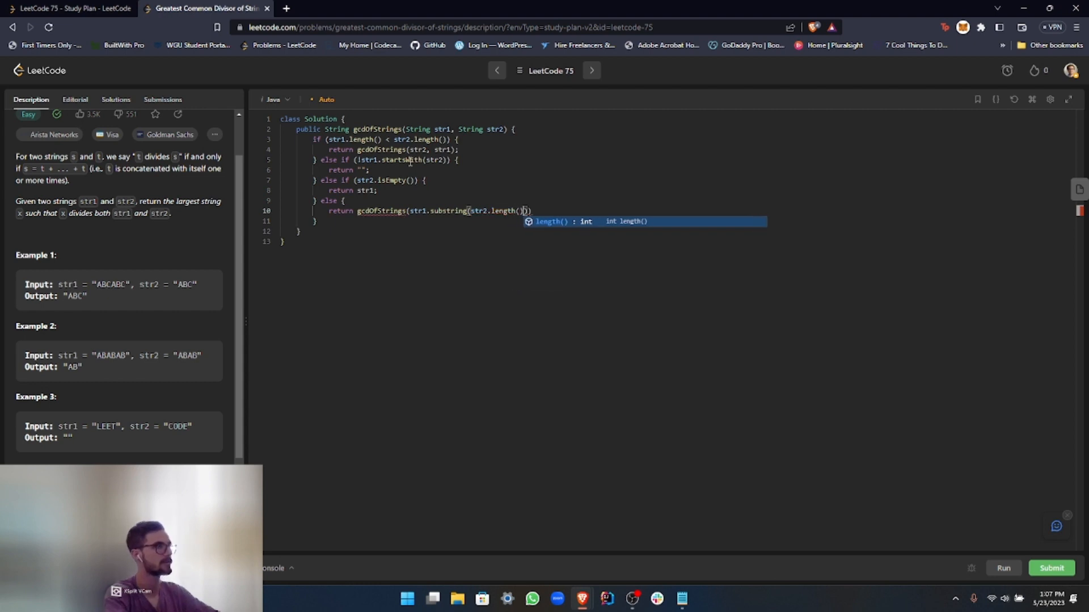
type(", s")
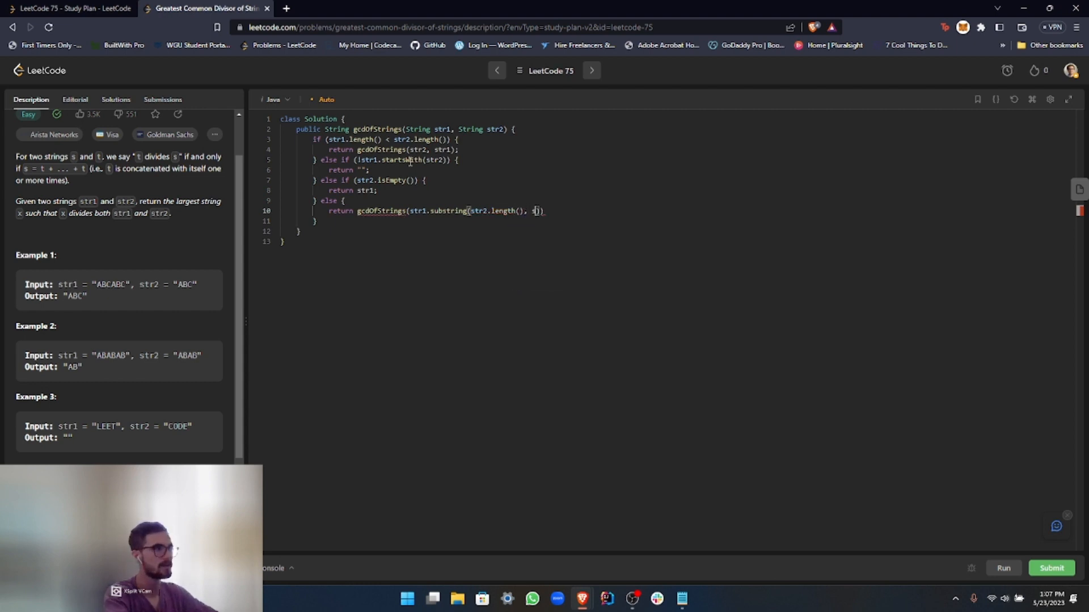
type("str2")
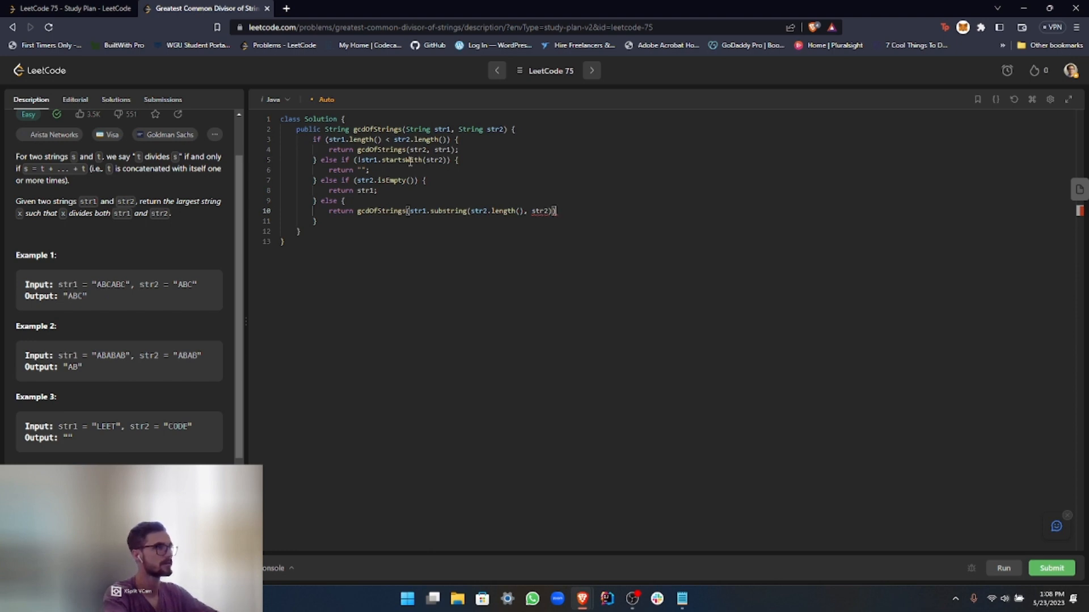
type(";")
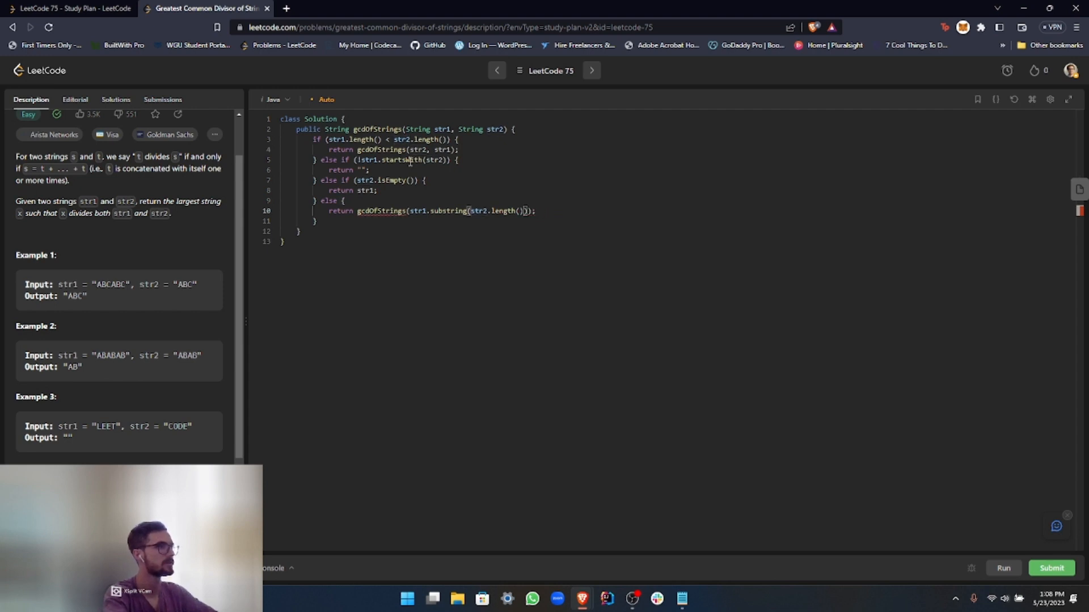
type(", str2")
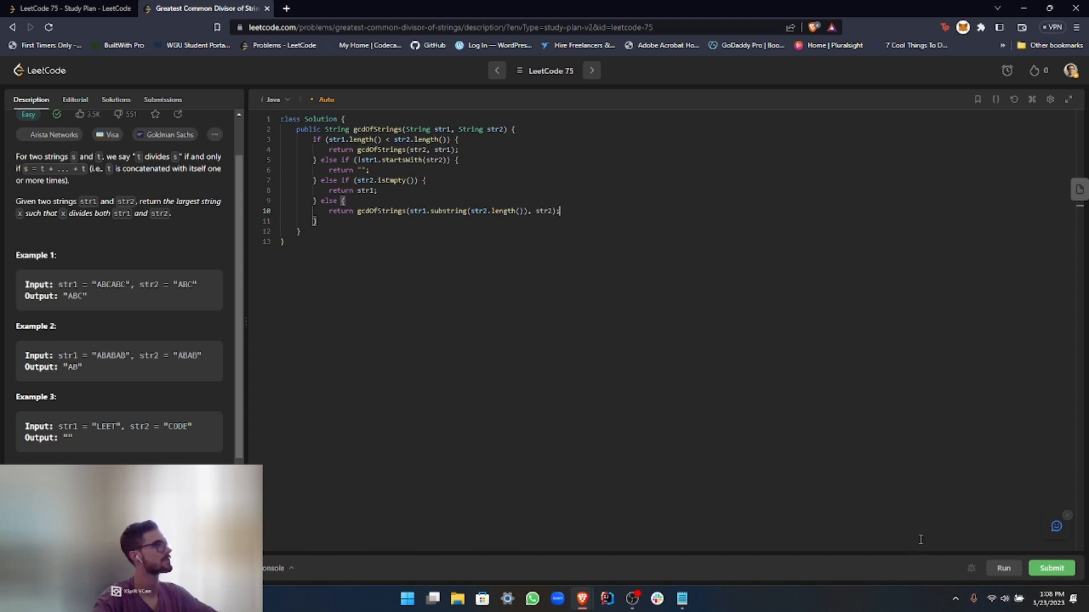
left_click(1003, 568)
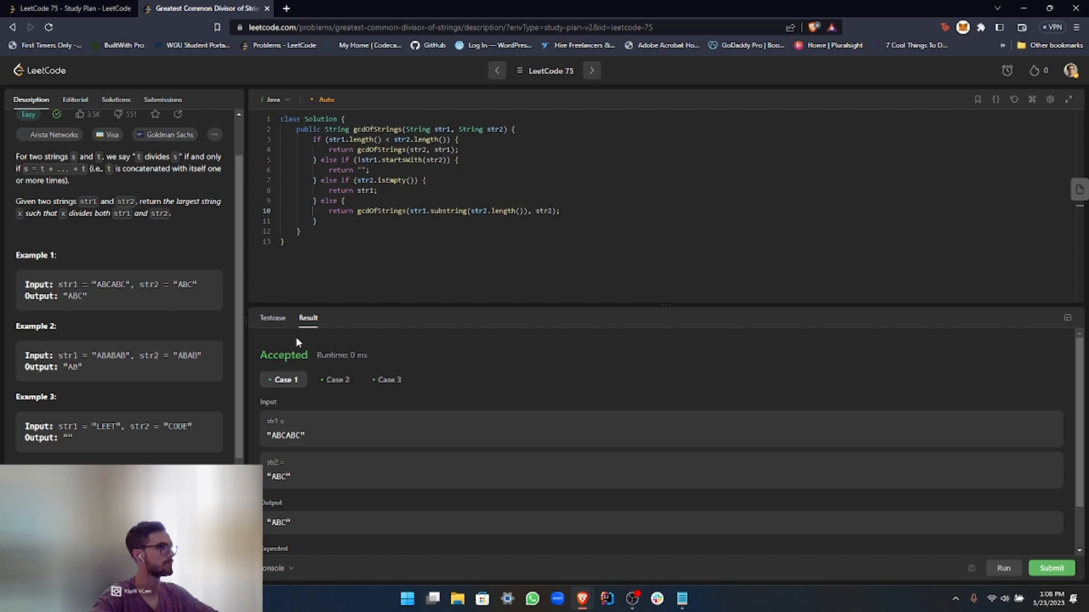
mouse_move(1034, 559)
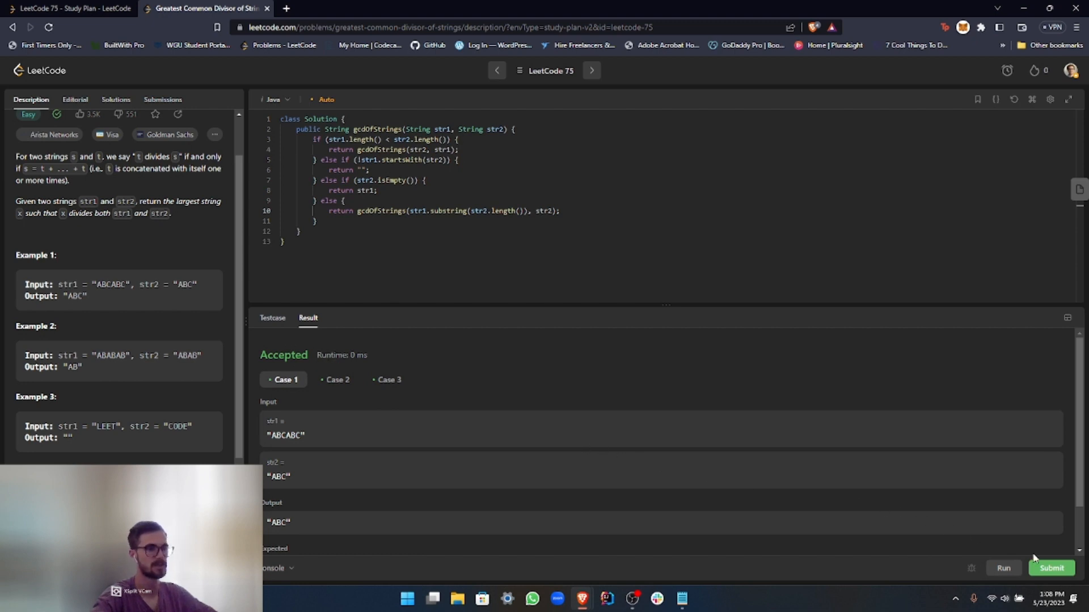
- Submit the solution, Accepted with 0 ms runtime beating 100% and 41.5 MB memory
left_click(1050, 568)
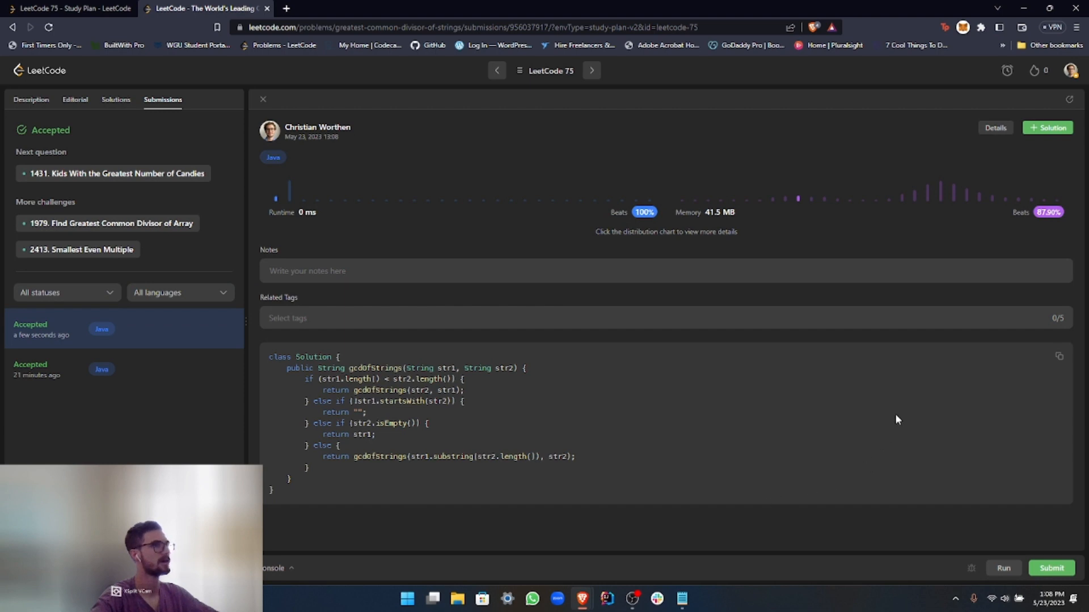
mouse_move(656, 225)
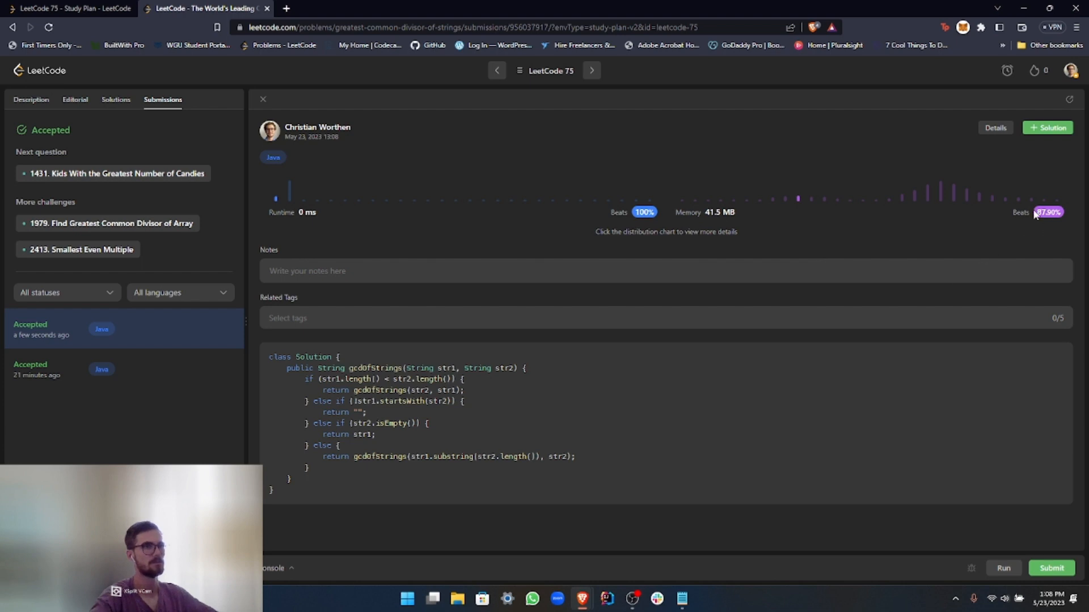
mouse_move(943, 442)
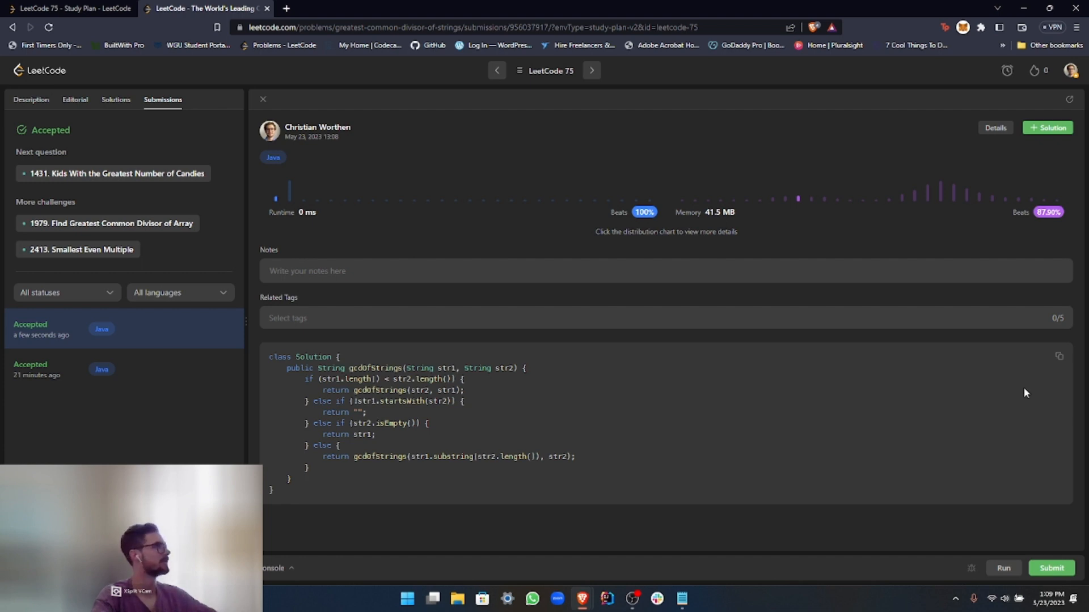
- Return from the submission results to the problem description with the finished code
left_click(31, 100)
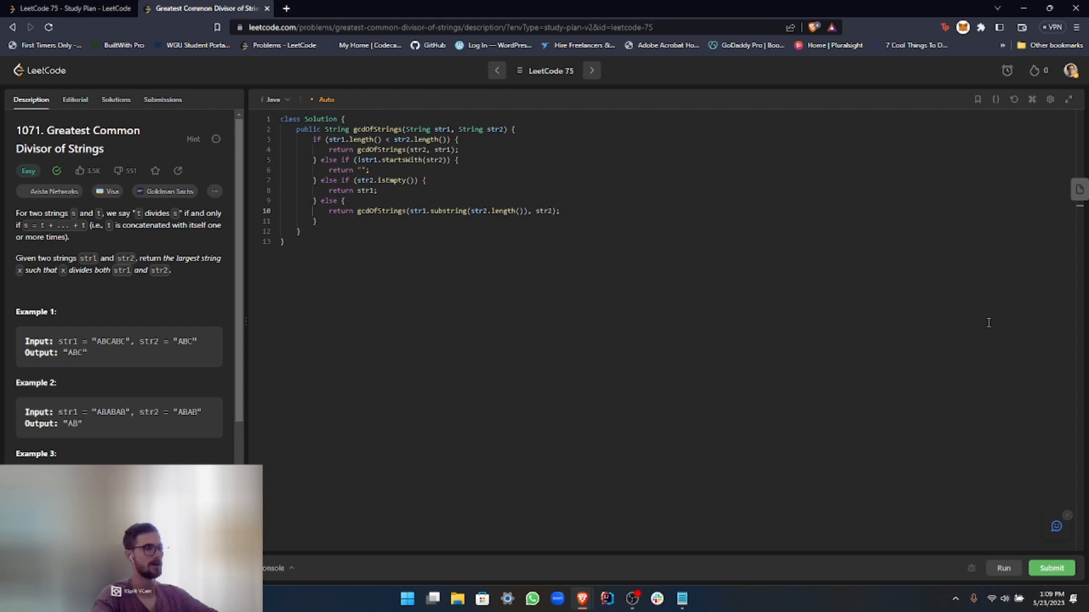
mouse_move(617, 300)
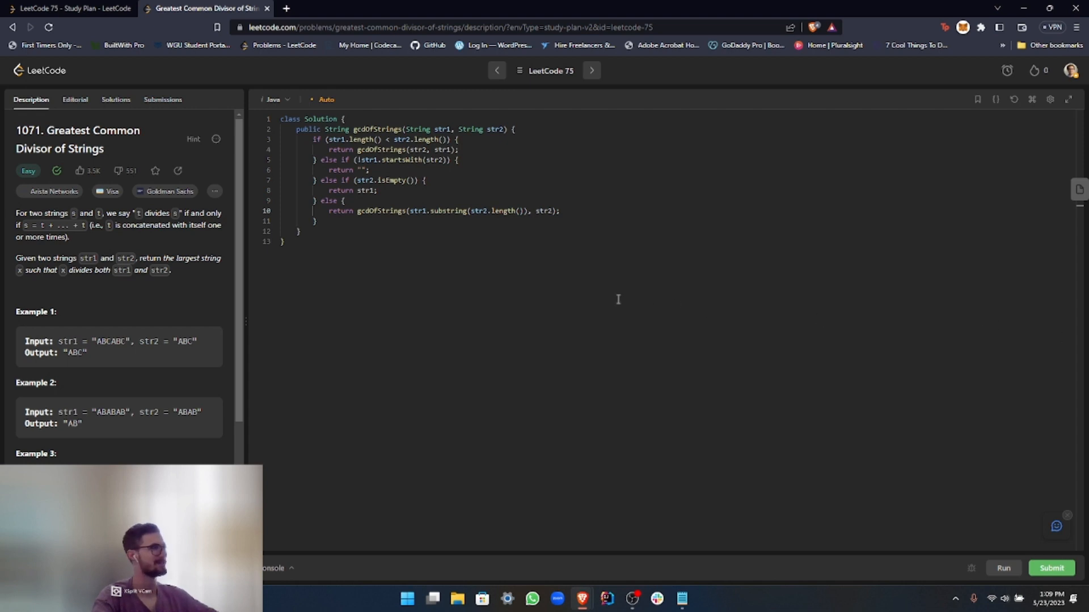